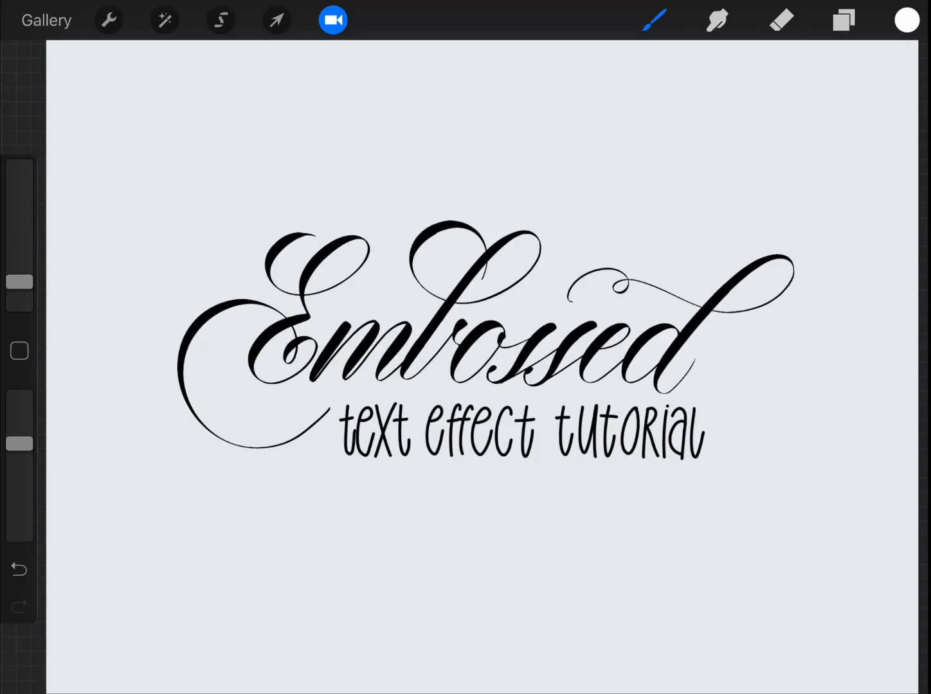
Fill the top copy of the 'Embossed' word with burgundy.
left_click(842, 19)
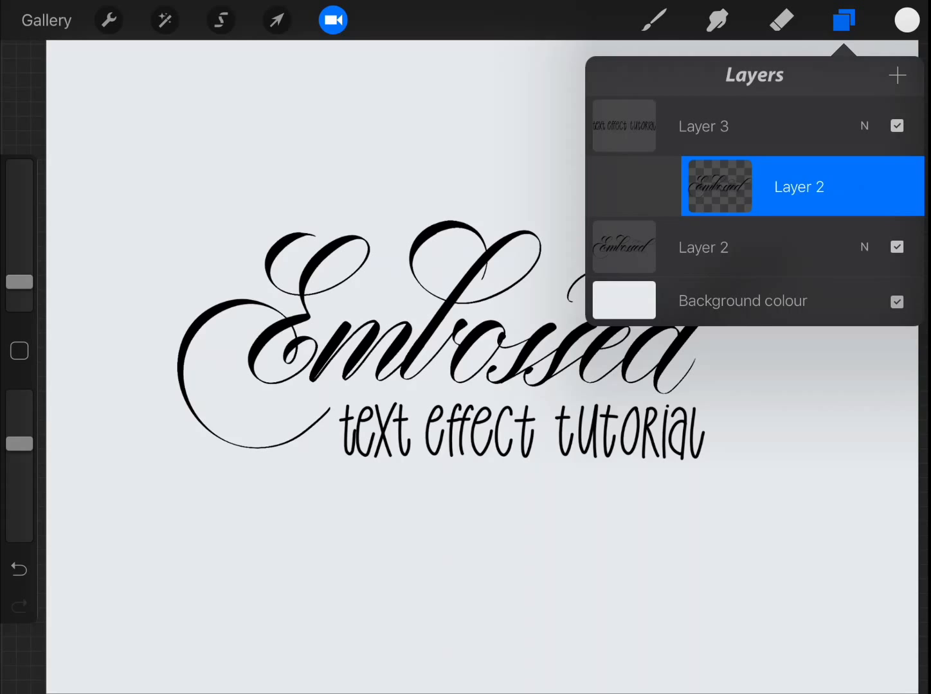
left_click(905, 19)
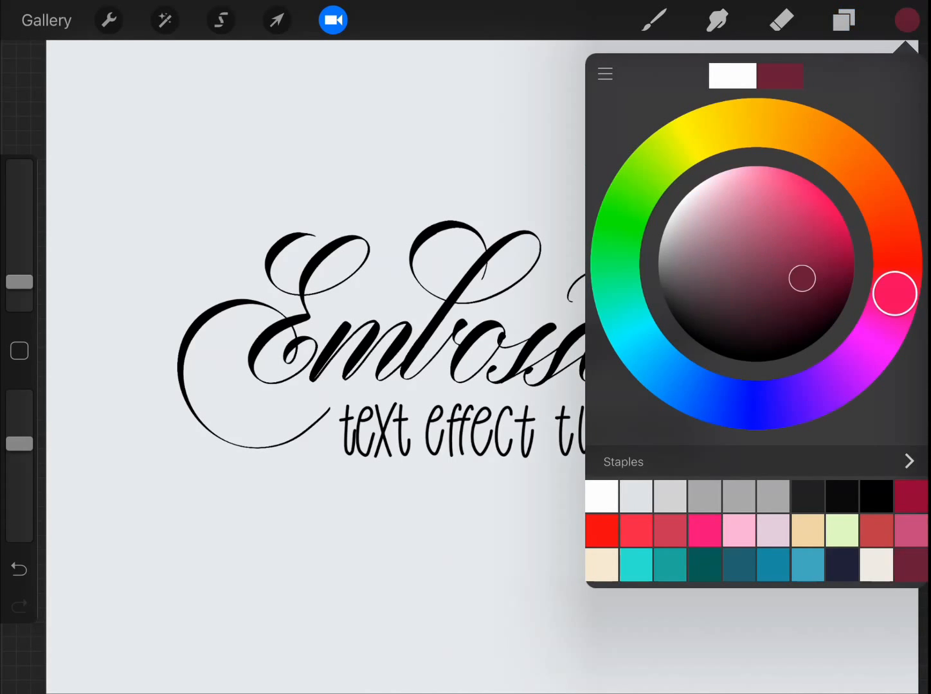
left_click(843, 19)
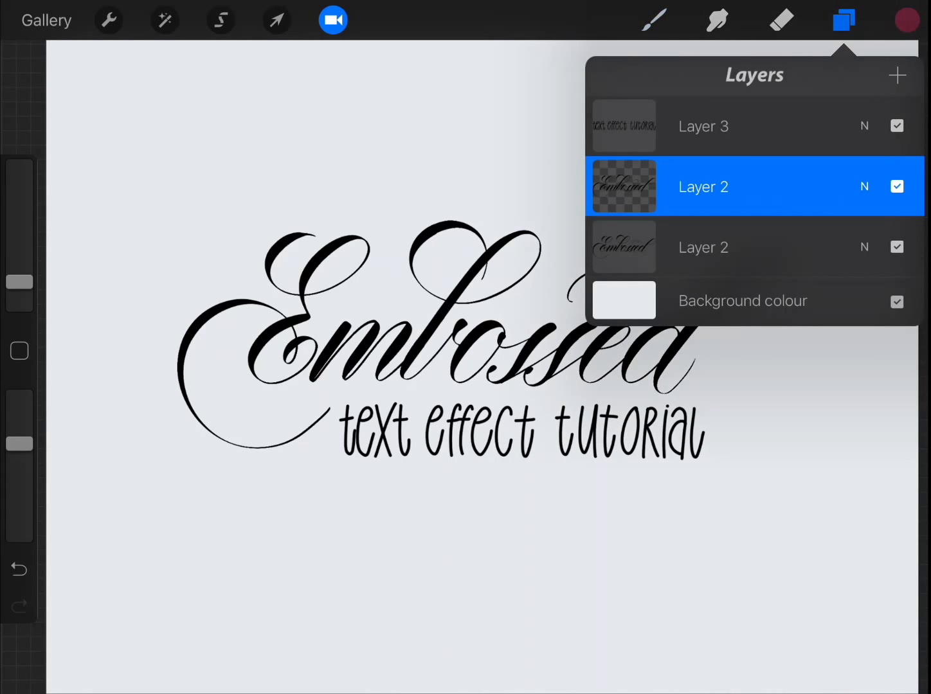
left_click(703, 247)
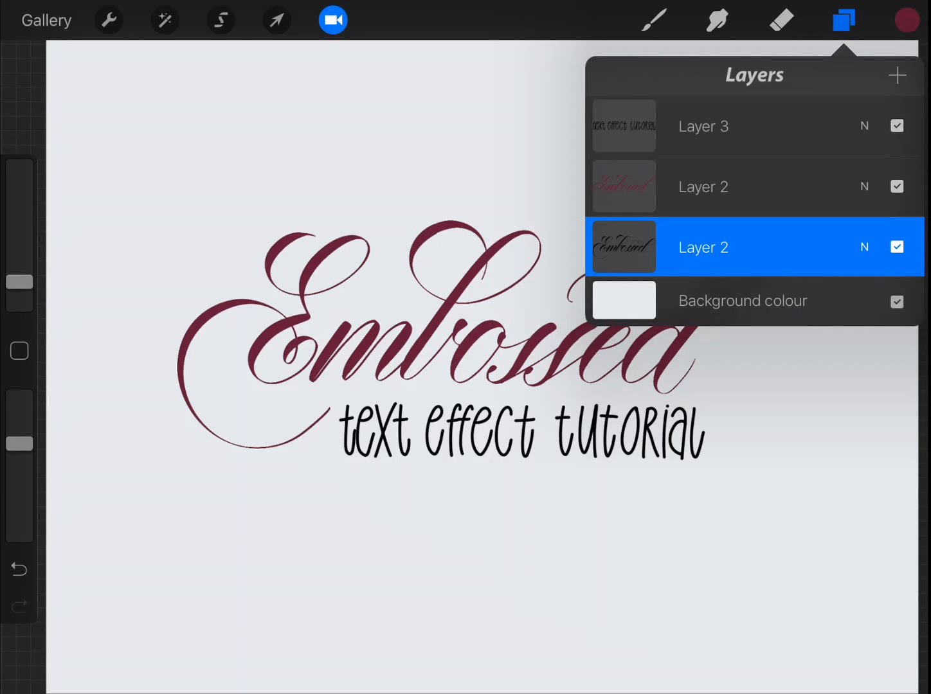
Apply Gaussian Blur to the lower word copy to form a soft shadow.
left_click(165, 19)
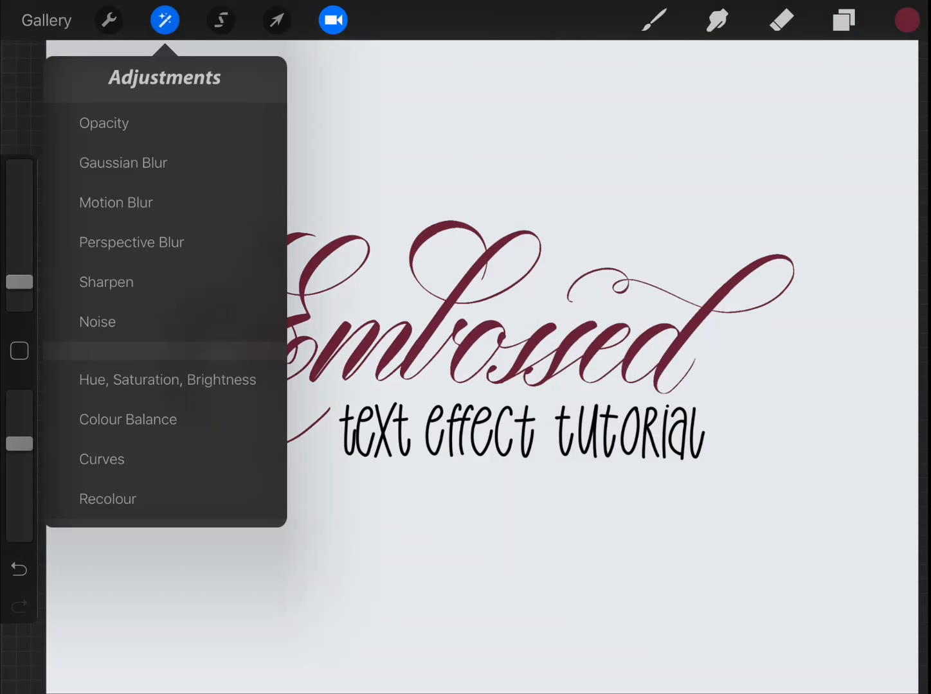
left_click(123, 163)
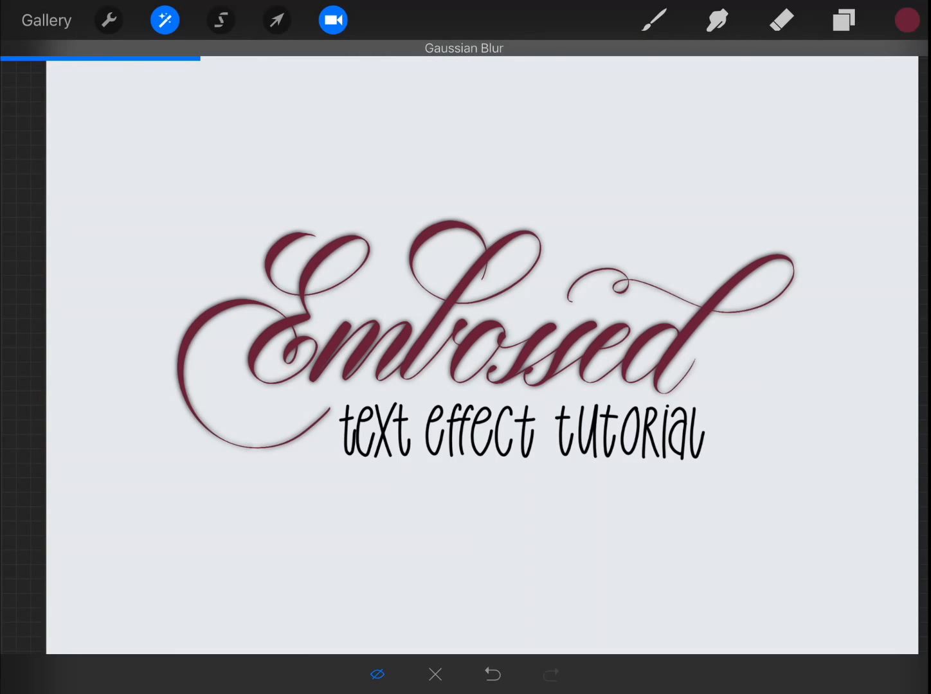
left_click(843, 20)
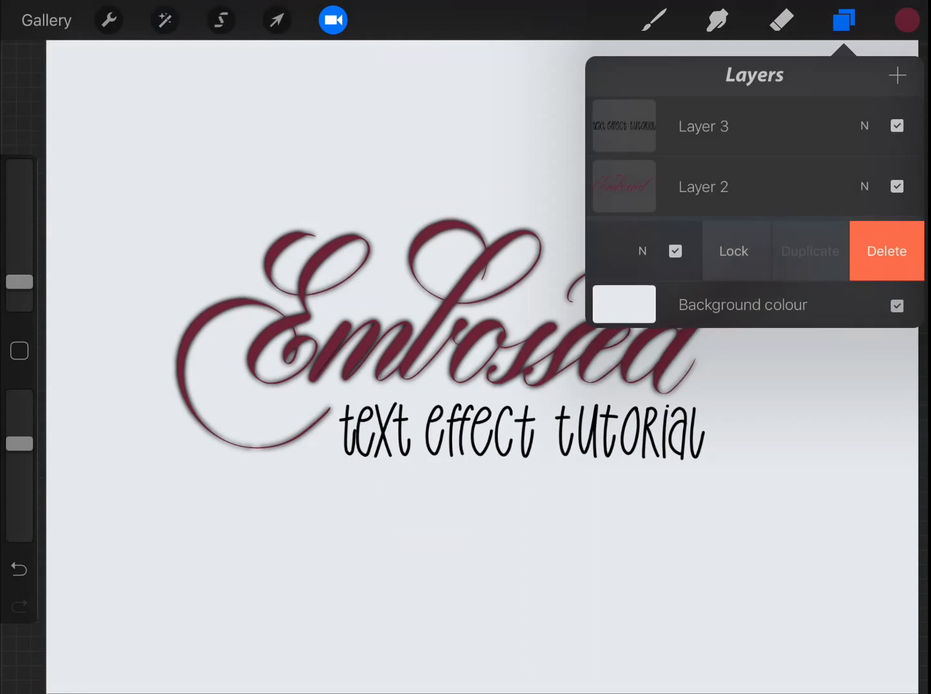
Duplicate the blurred shadow layer as a white highlight copy blending in Add mode.
left_click(809, 251)
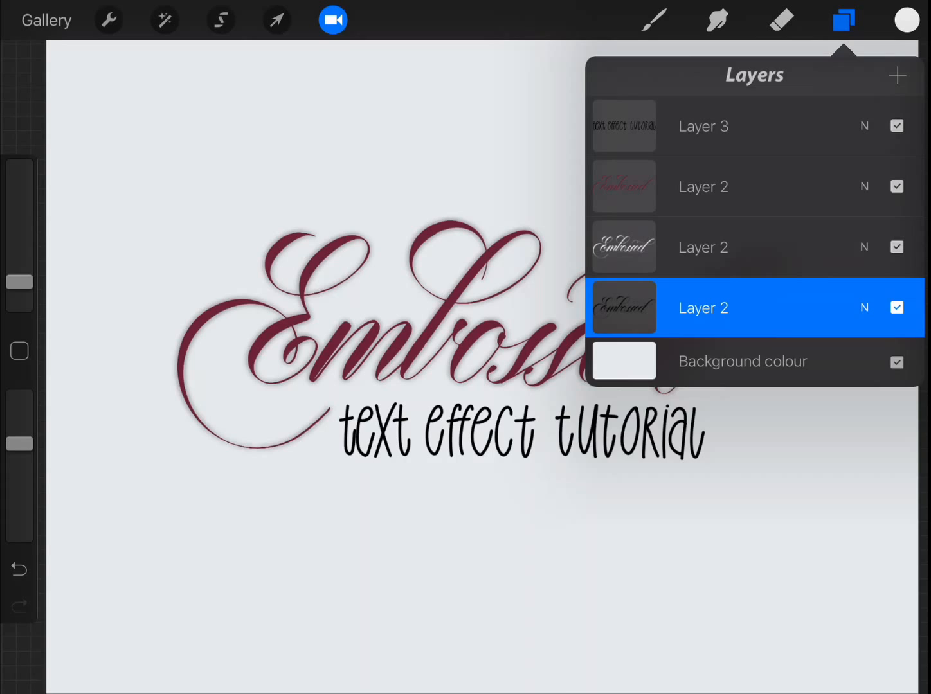
left_click(703, 308)
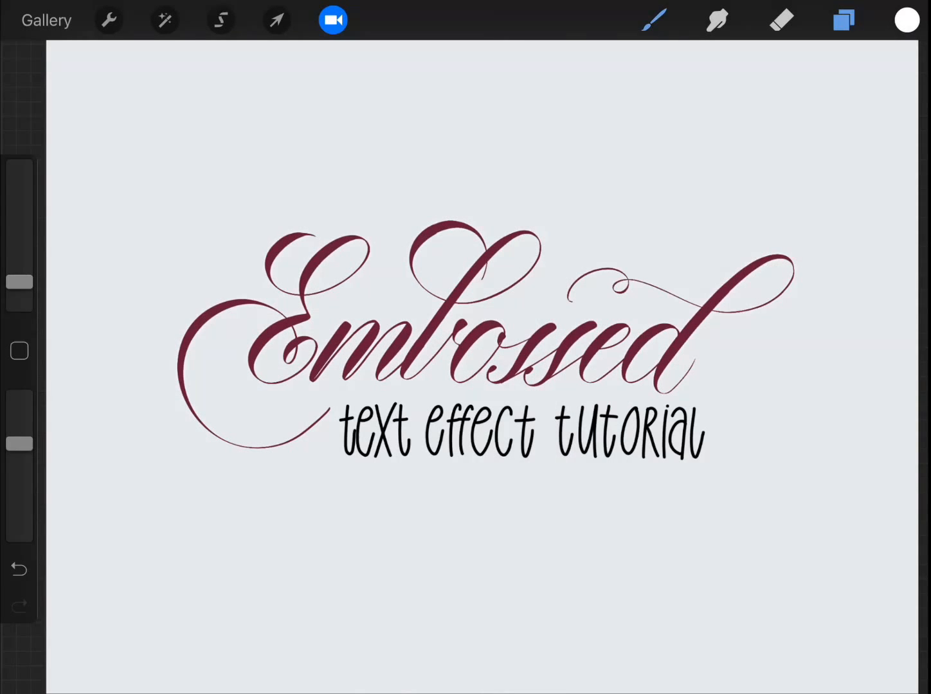
left_click(843, 20)
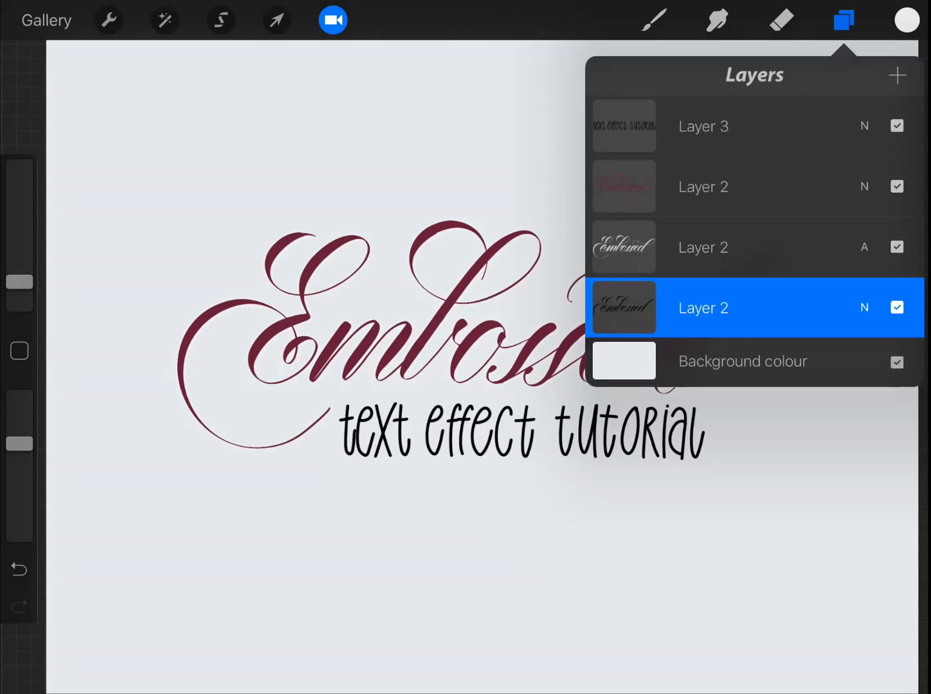
left_click(276, 20)
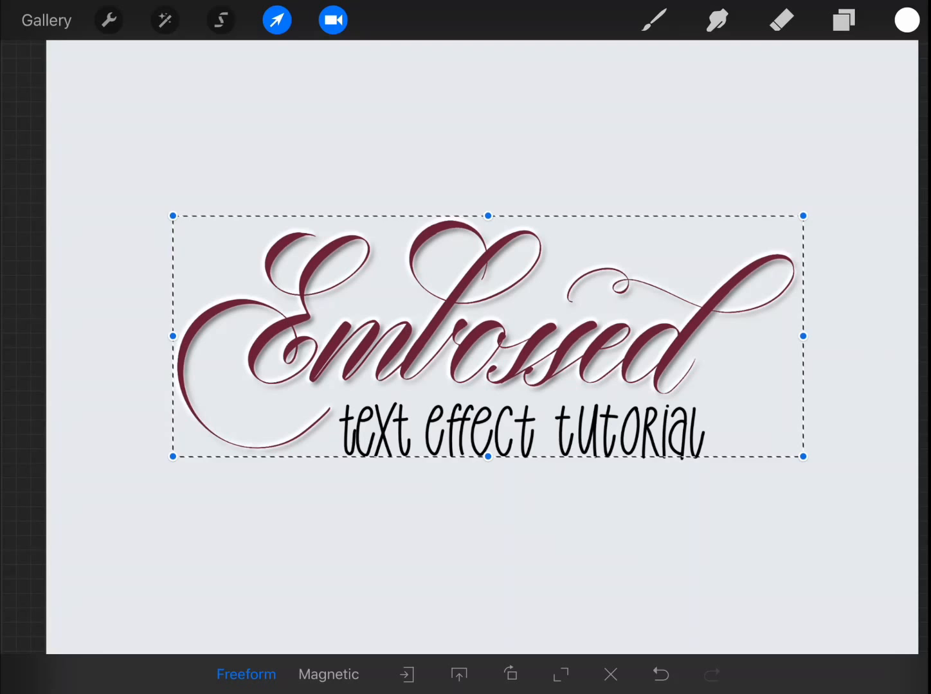
Nudge the white highlight copy slightly and bring up the burgundy layer's blend options.
left_click(843, 19)
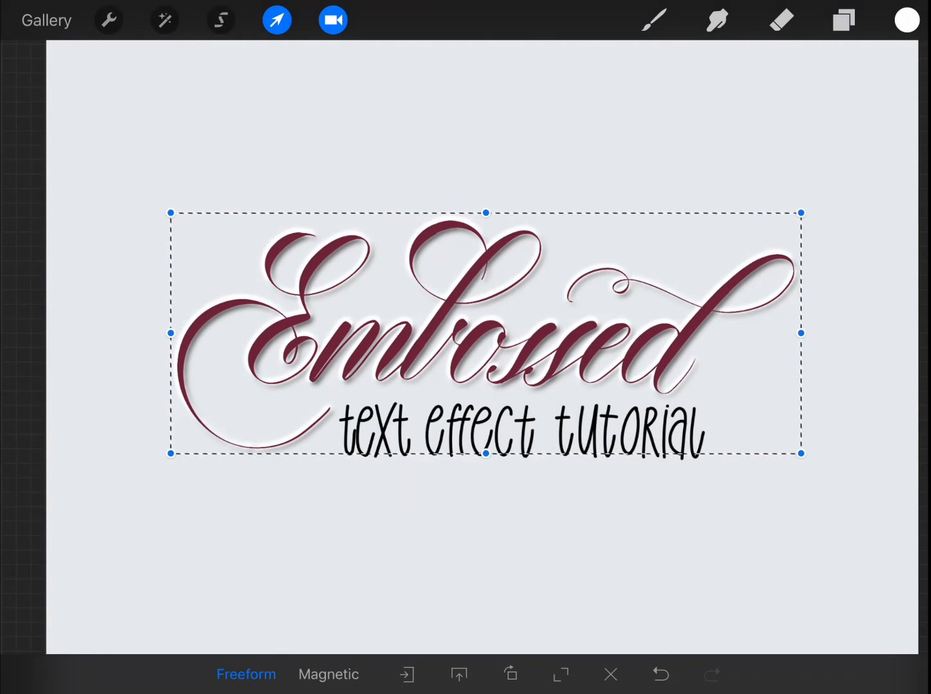
left_click(842, 19)
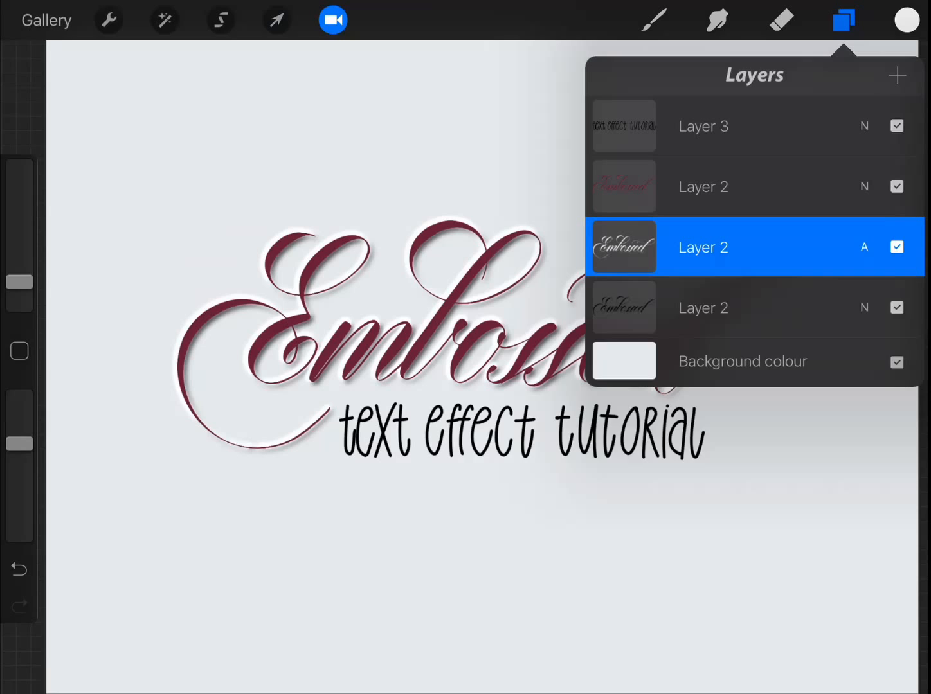
left_click(702, 247)
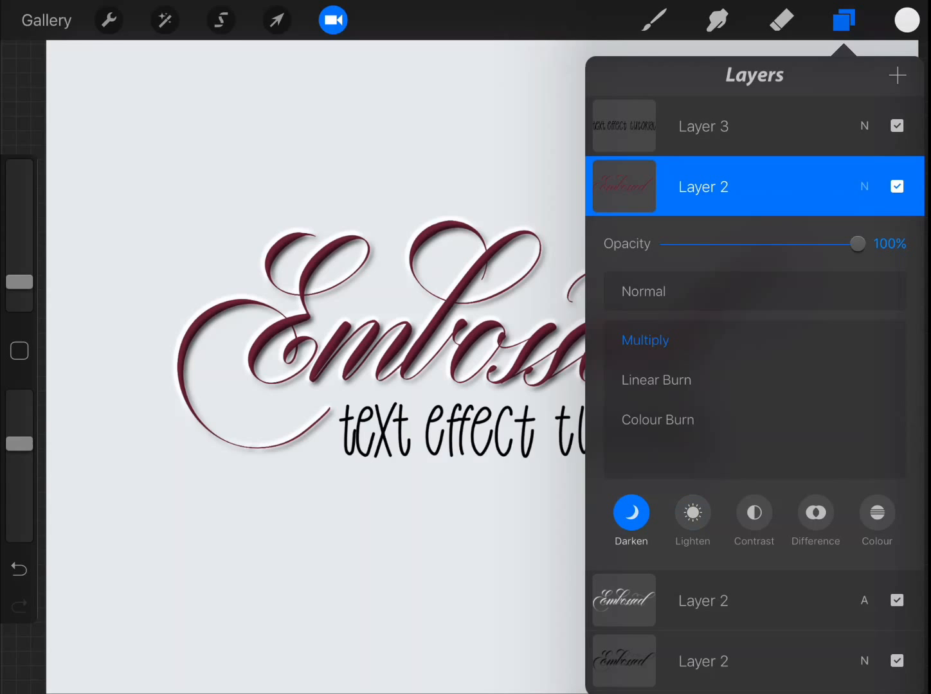
Set the burgundy word layer to Multiply at about 88% opacity.
left_click_drag(856, 243, 828, 243)
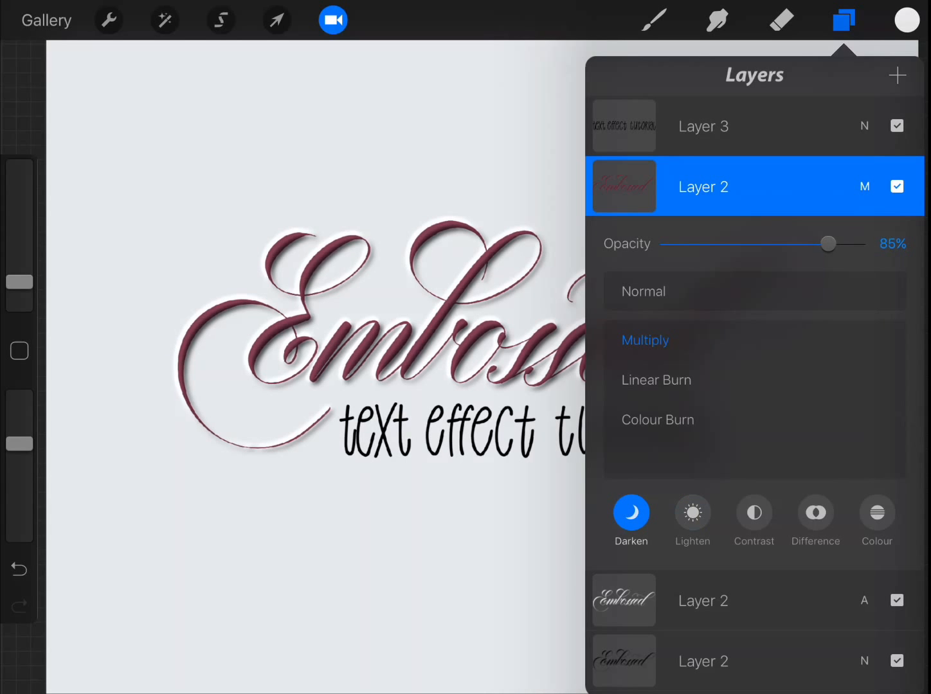
left_click_drag(828, 243, 834, 243)
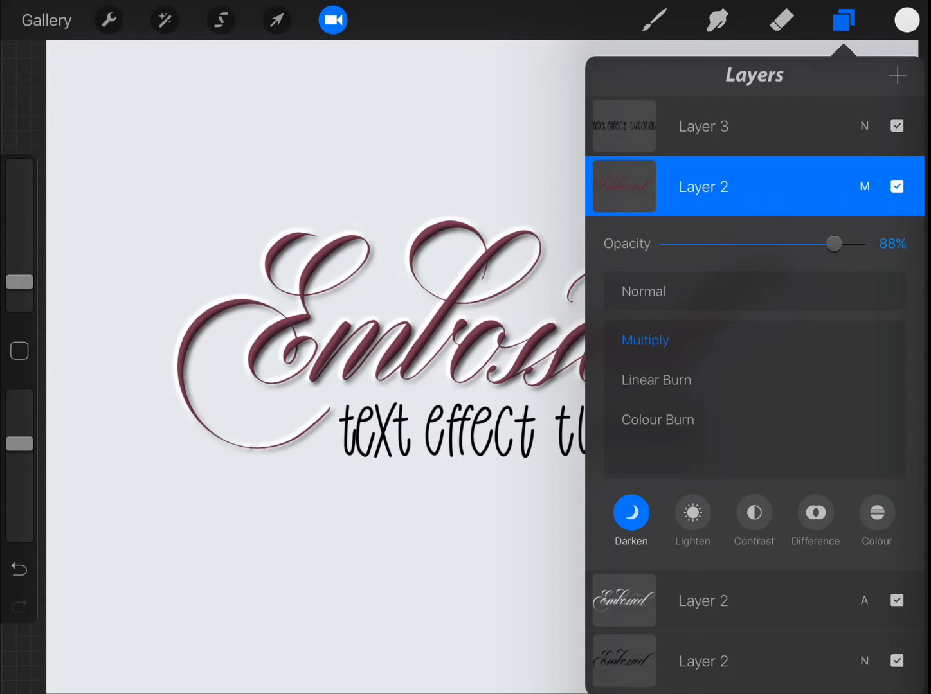
left_click(656, 380)
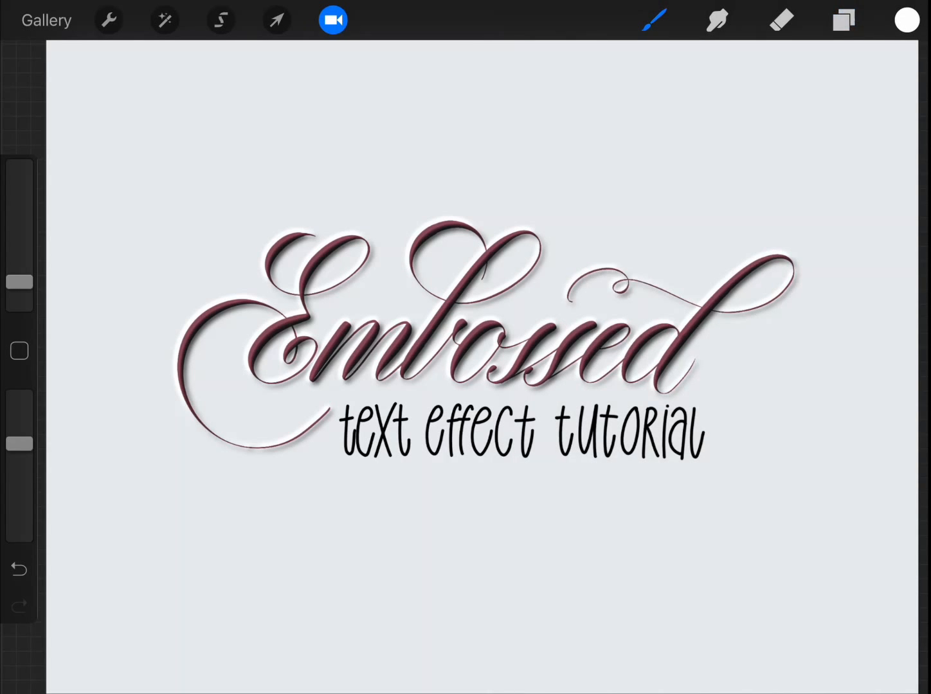
Add a new layer holding soft white highlight strokes across the lettering.
left_click(653, 19)
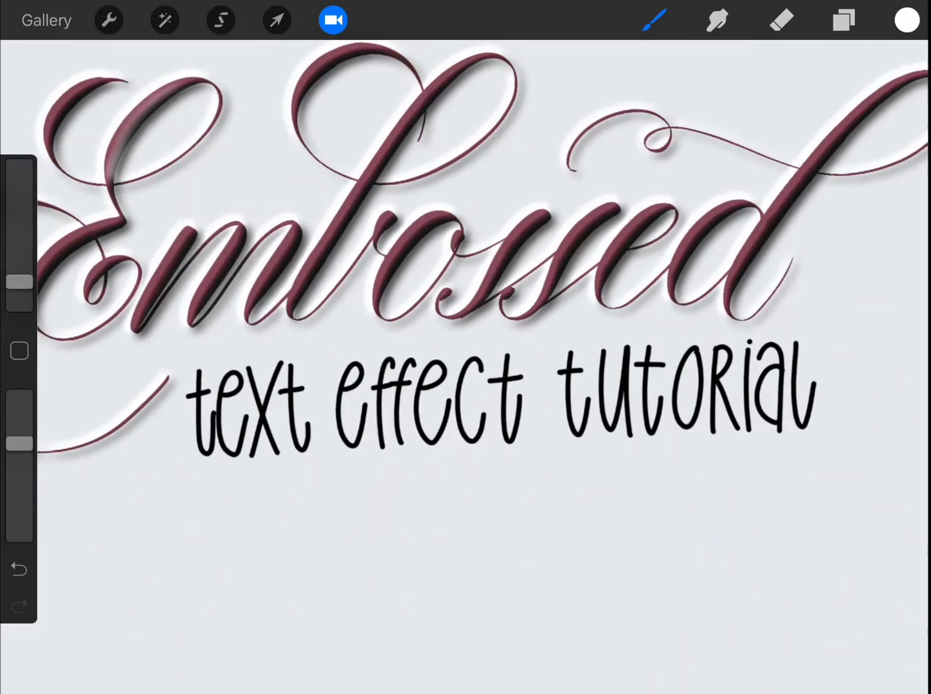
left_click(842, 19)
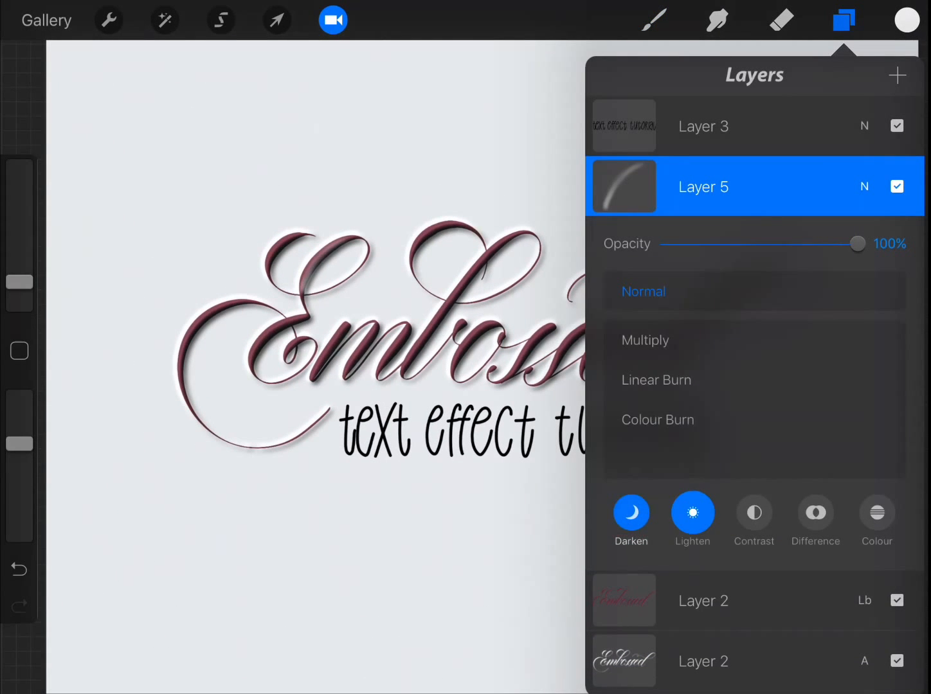